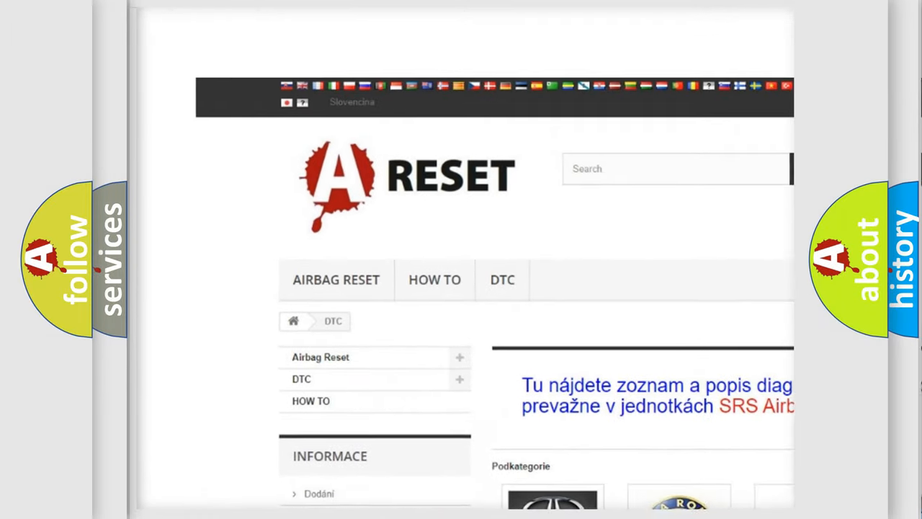
scroll(down, 3)
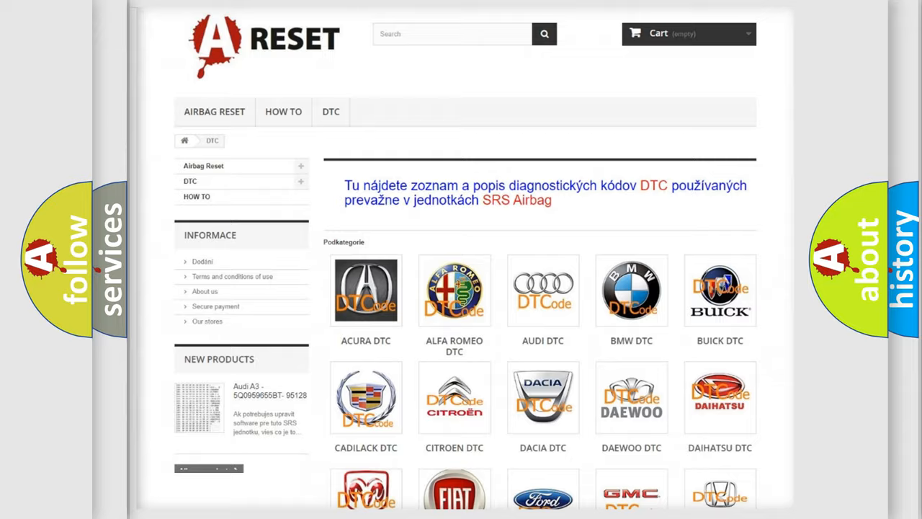
scroll(down, 3)
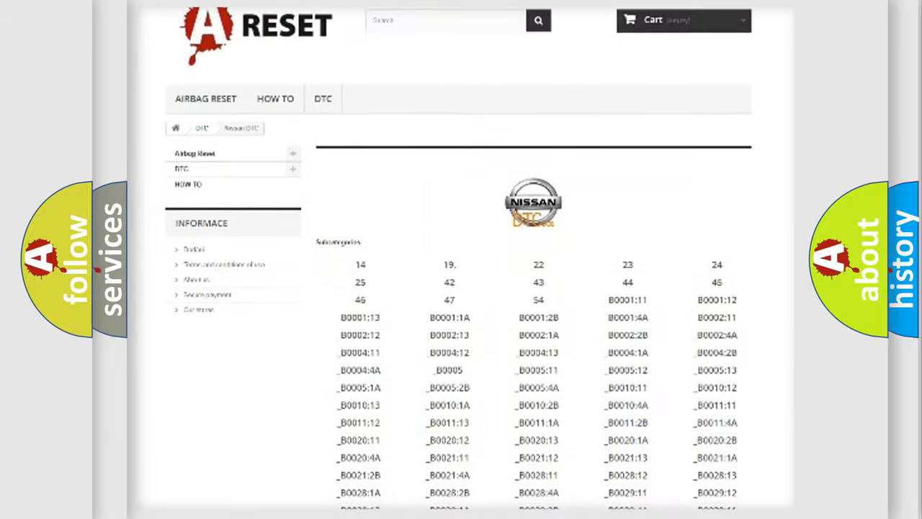
scroll(down, 3)
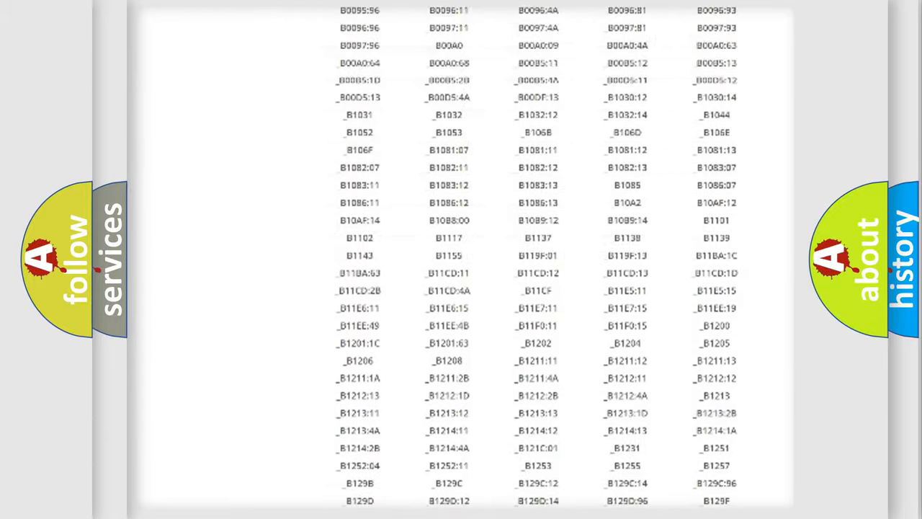
scroll(up, 3)
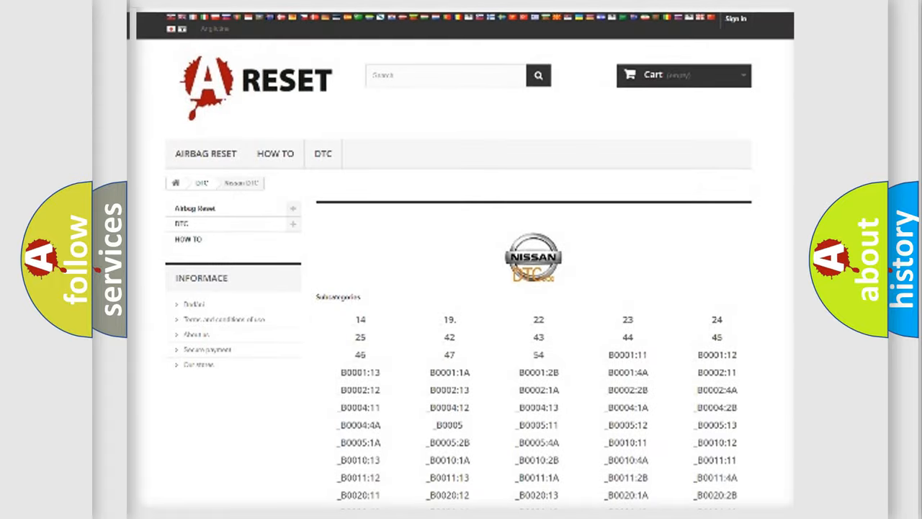